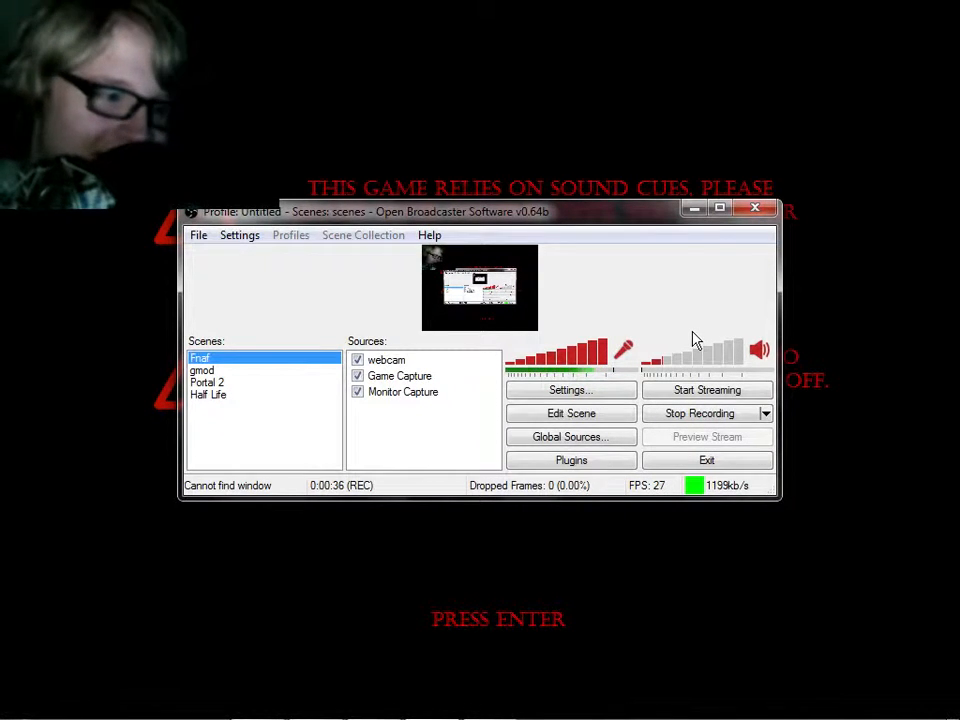
mouse_move(683, 238)
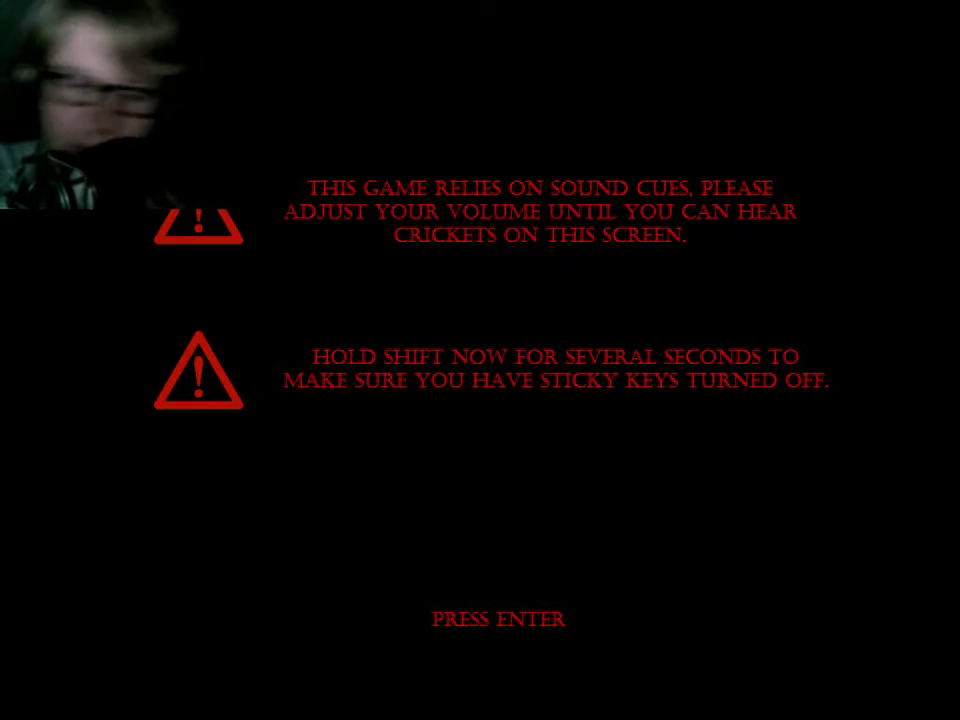
key("enter")
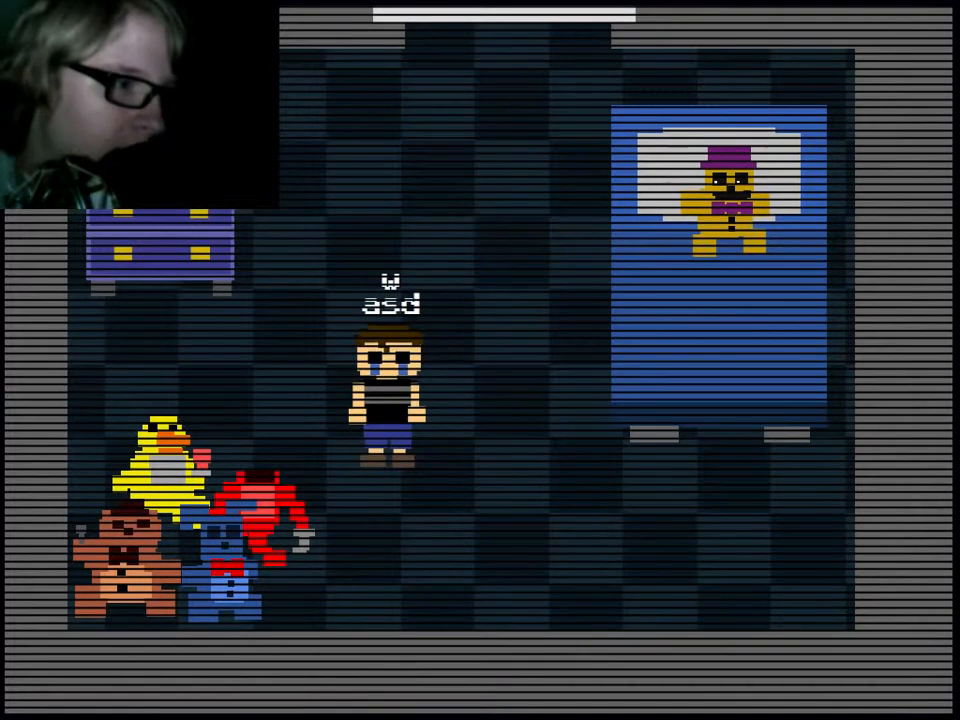
Walk the crying child upward through the pixel bedroom until the minigame ends
key("w")
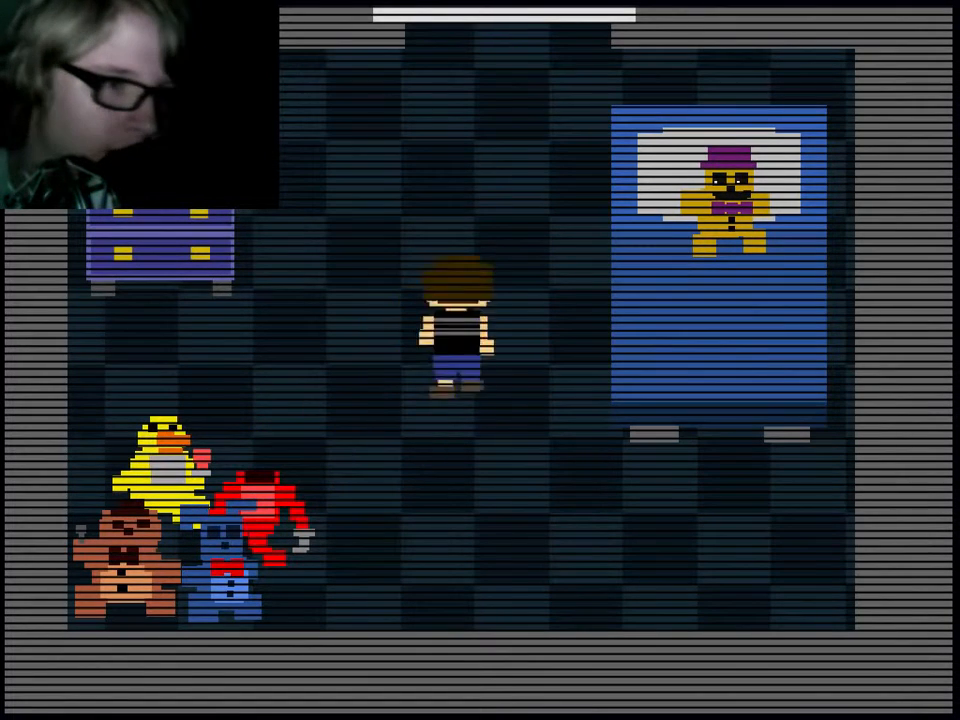
key("Up")
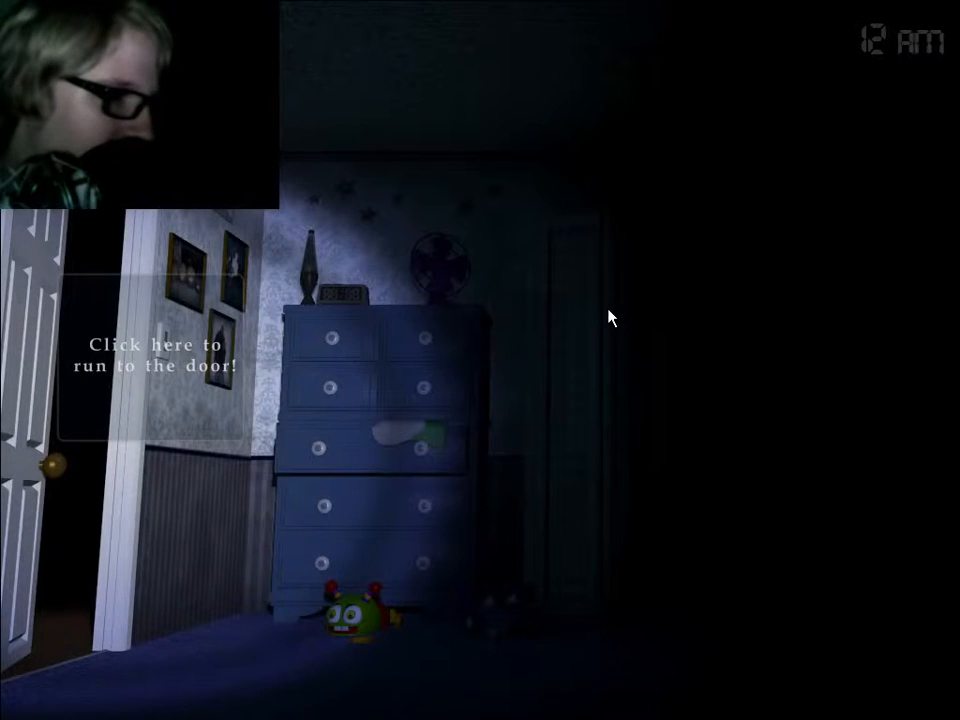
mouse_move(131, 384)
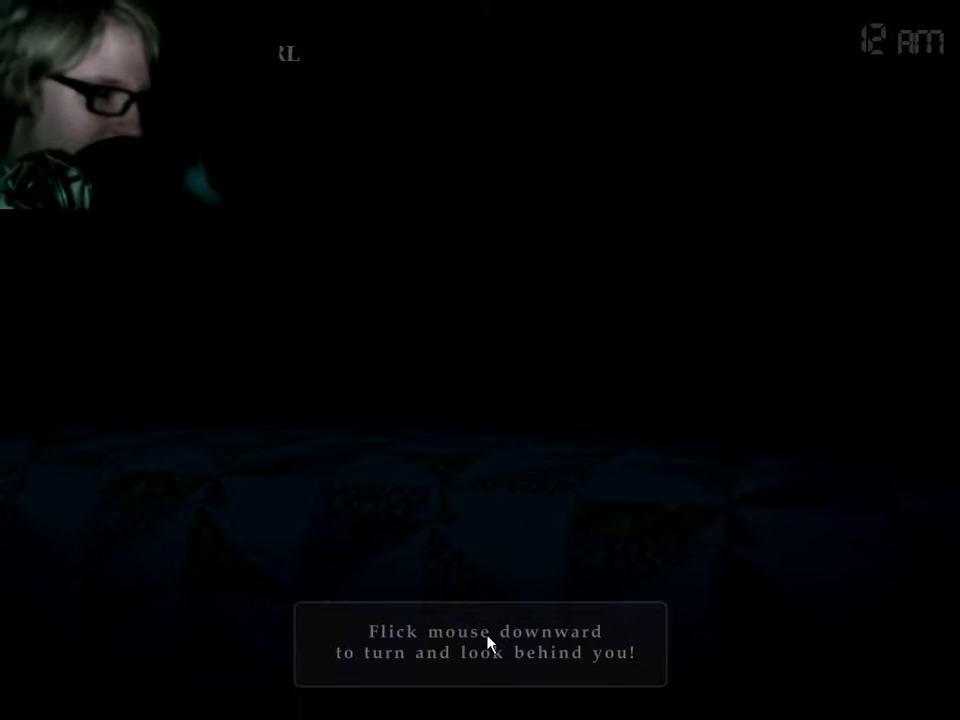
mouse_move(489, 640)
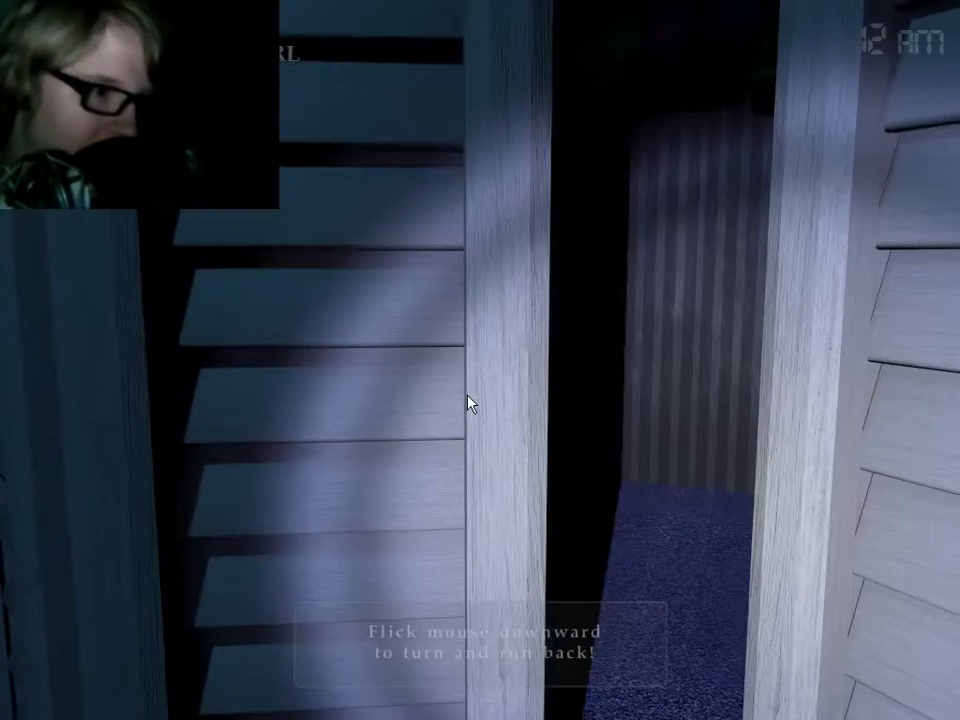
mouse_move(525, 640)
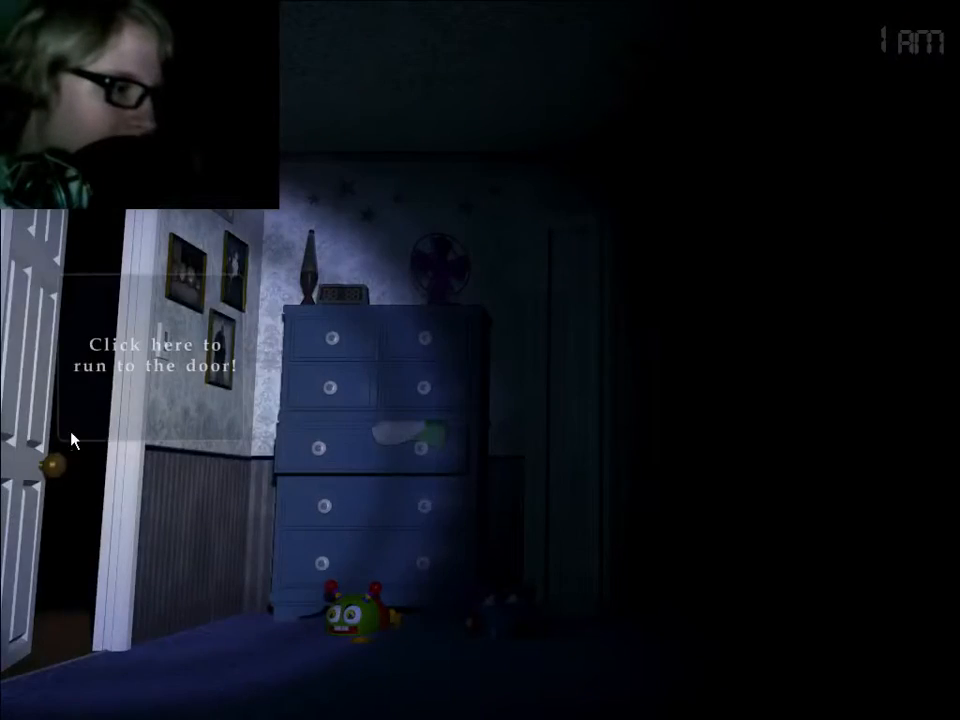
Return to the bedroom view after checking the bed and closet
left_click(75, 440)
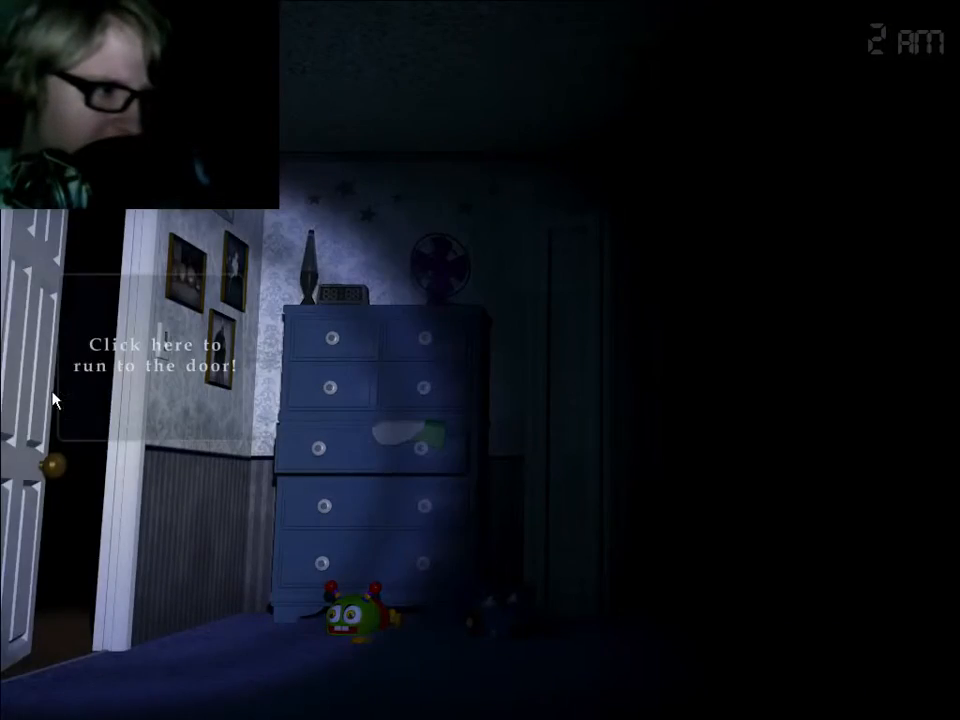
Run to the left hallway door at 2 AM
left_click(155, 369)
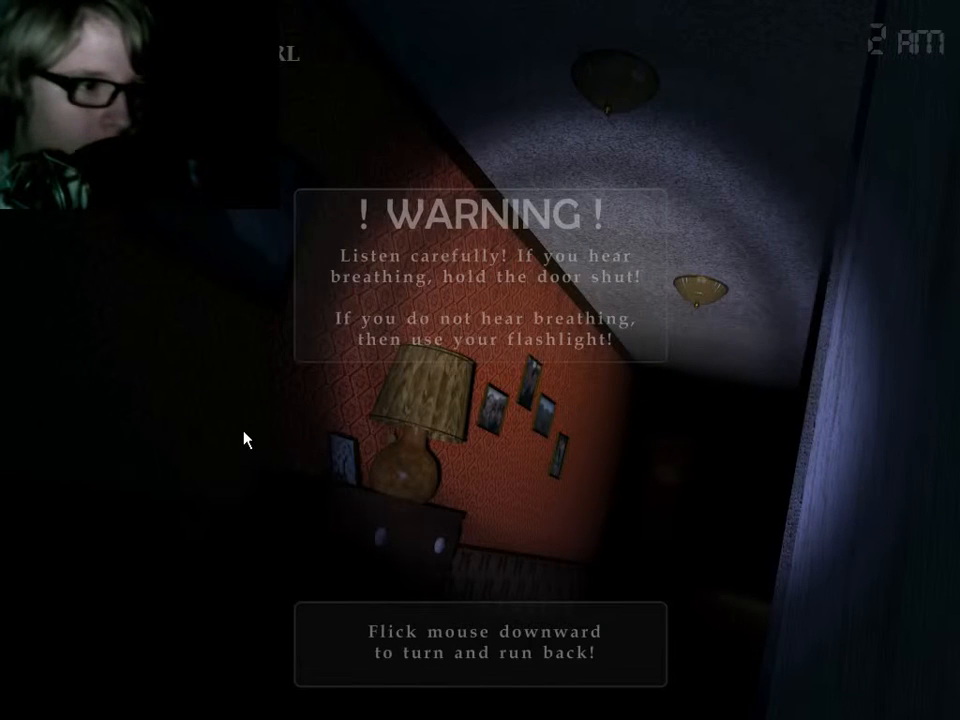